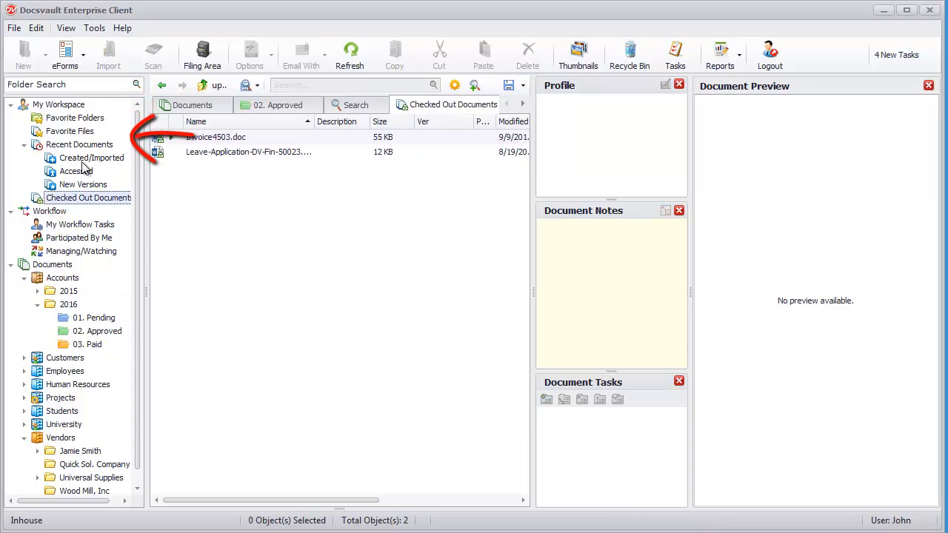
Show the recently Created/Imported documents list, then the assigned workflow tasks.
{"action": "left_click", "coordinate": [92, 157]}
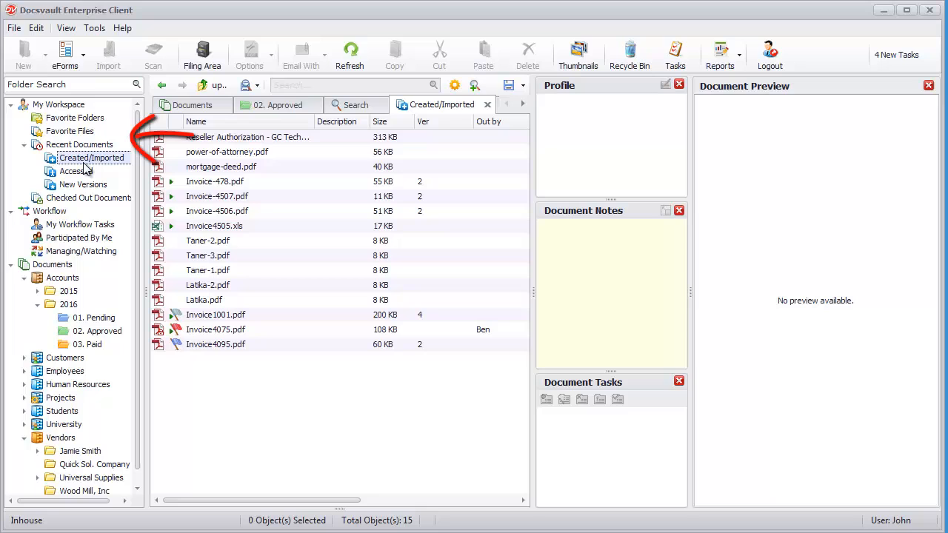
{"action": "left_click", "coordinate": [80, 225]}
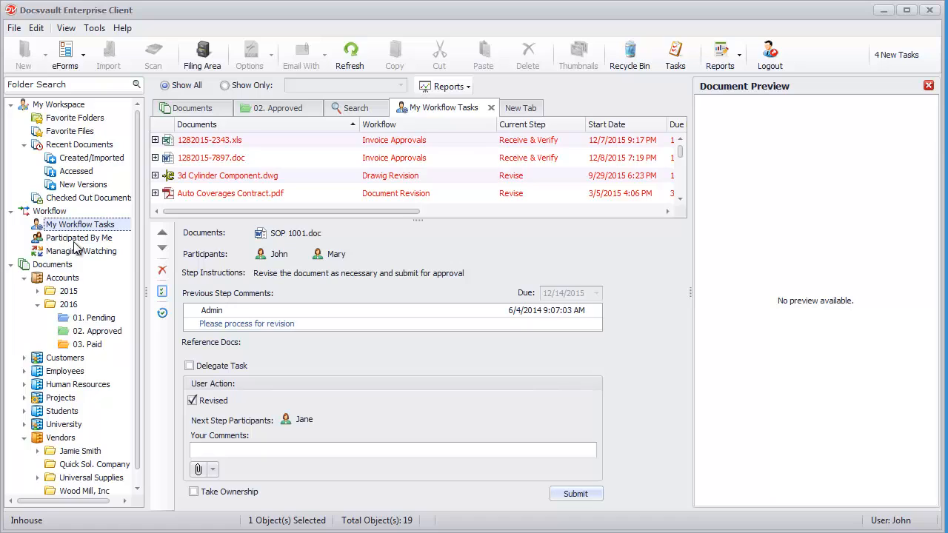
{"action": "mouse_move", "coordinate": [74, 259]}
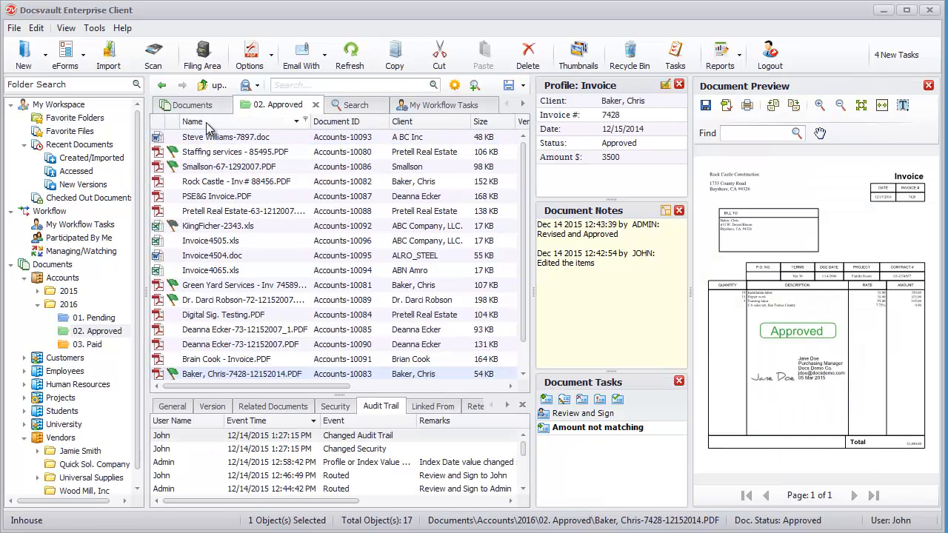
{"action": "left_click", "coordinate": [193, 122]}
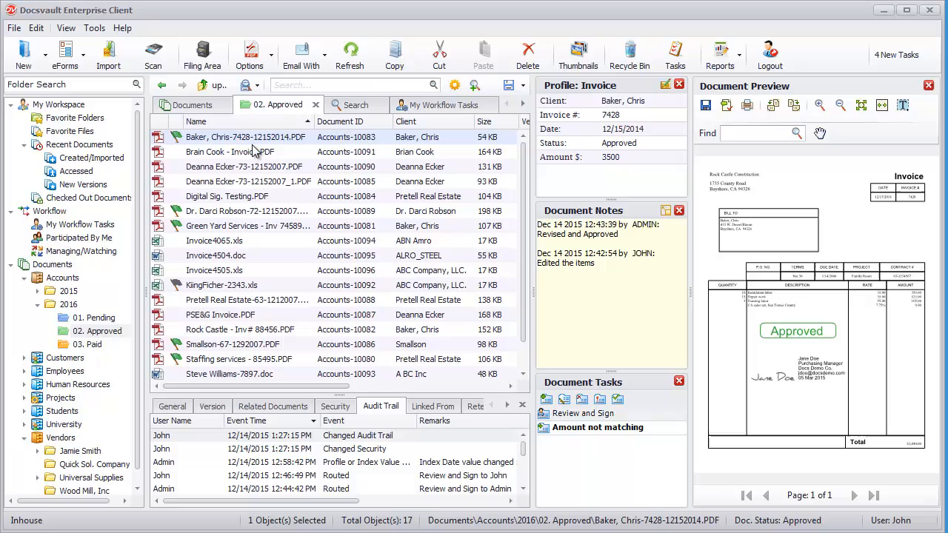
{"action": "right_click", "coordinate": [246, 136]}
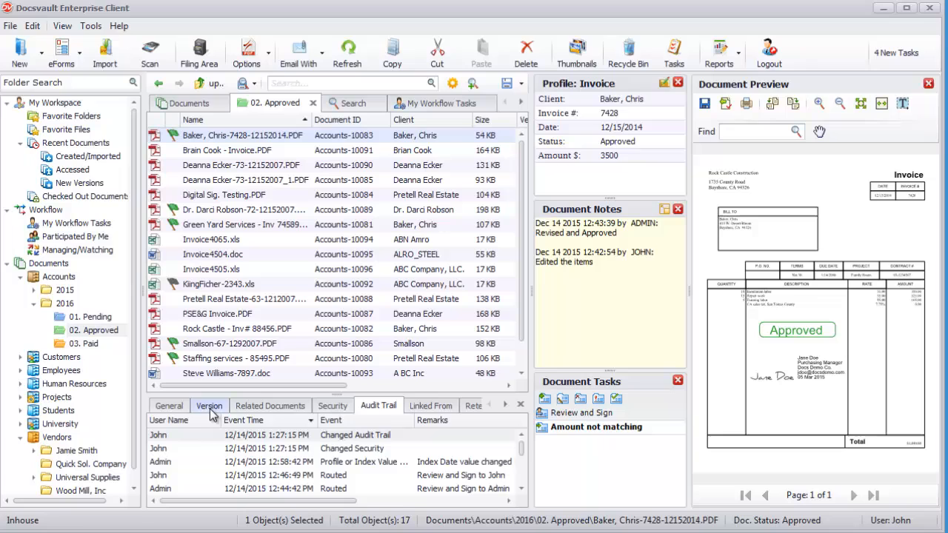
{"action": "left_click", "coordinate": [269, 406]}
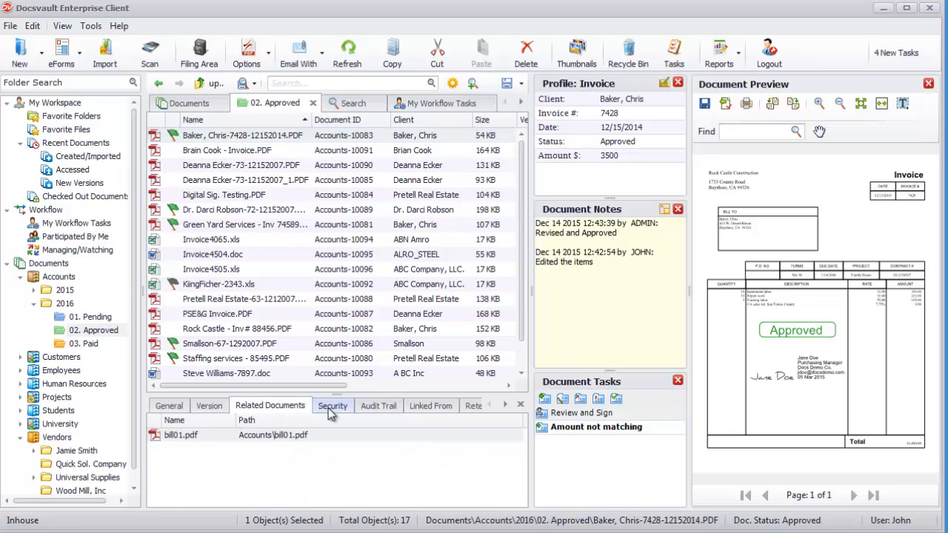
{"action": "left_click", "coordinate": [380, 405]}
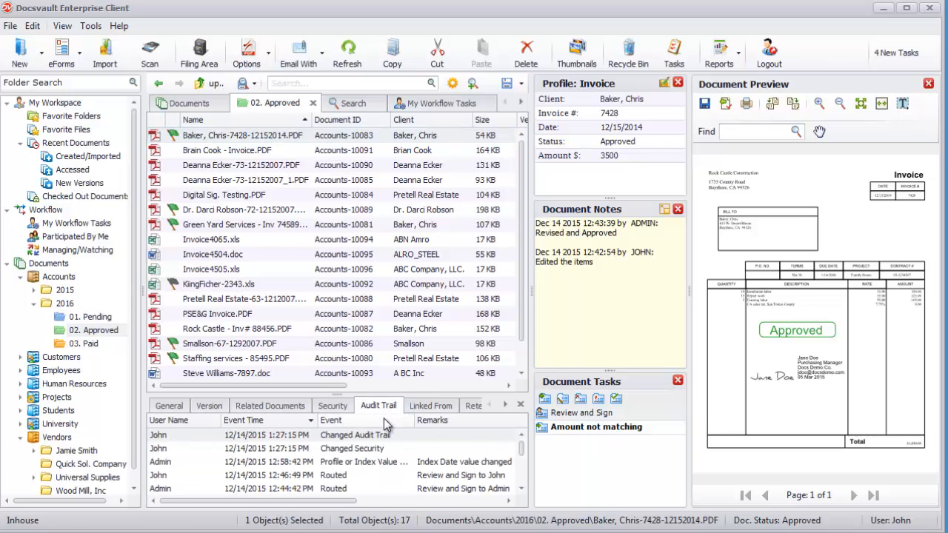
{"action": "mouse_move", "coordinate": [297, 101]}
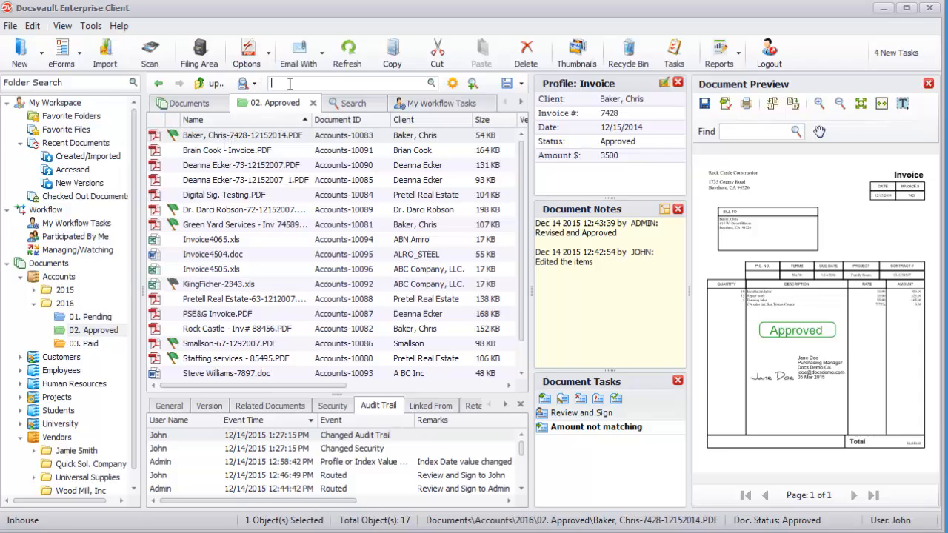
{"action": "type", "text": "7428"}
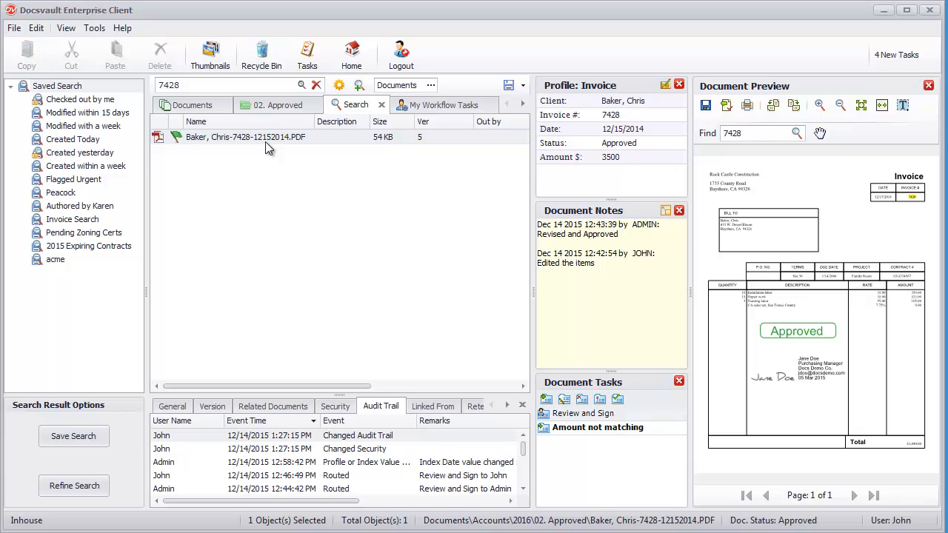
{"action": "mouse_move", "coordinate": [277, 148]}
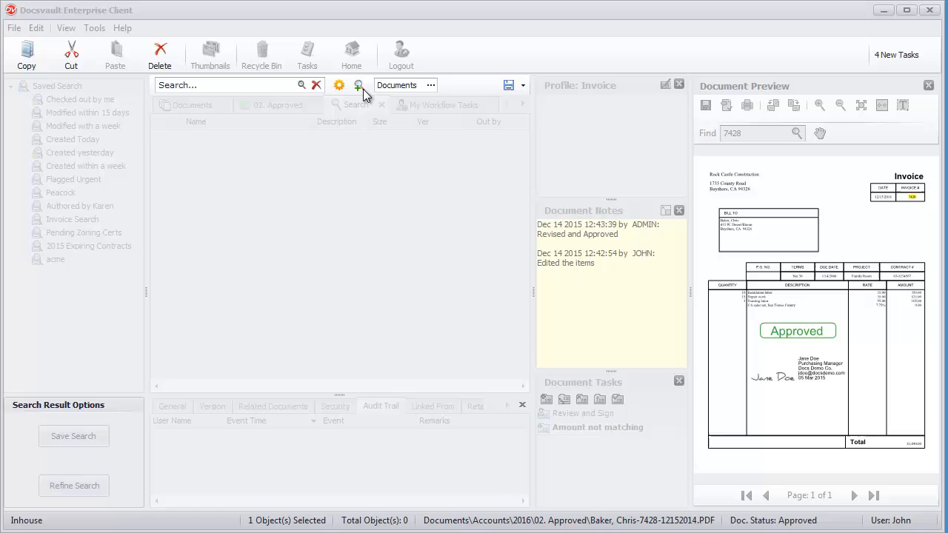
Configure an Advanced profile search for Invoices with Client Is ABN Amro and Status Is Processing.
{"action": "left_click", "coordinate": [358, 85]}
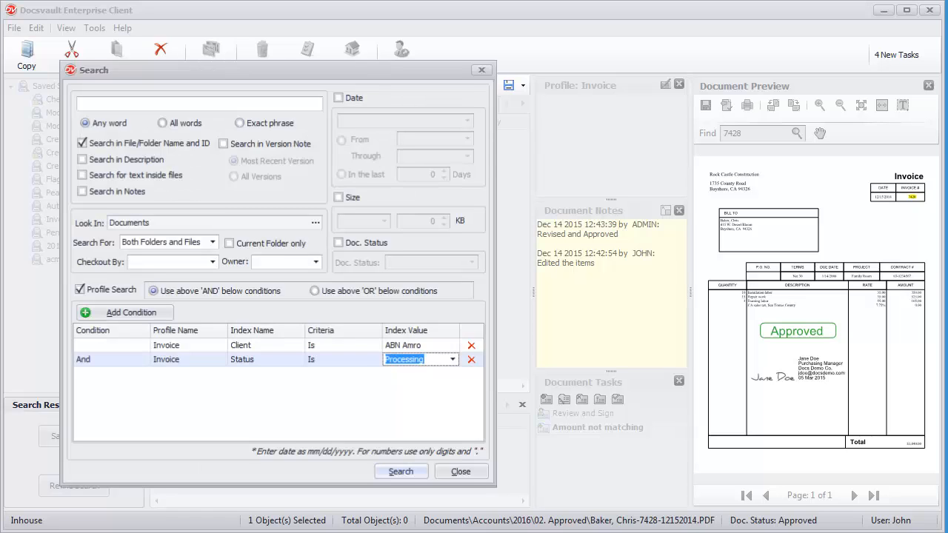
{"action": "left_click", "coordinate": [462, 471]}
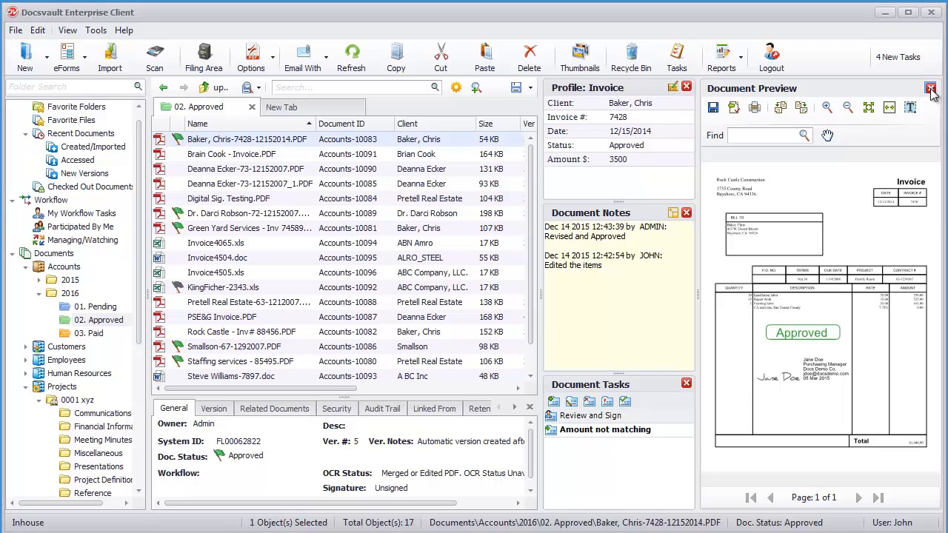
{"action": "left_click", "coordinate": [927, 89]}
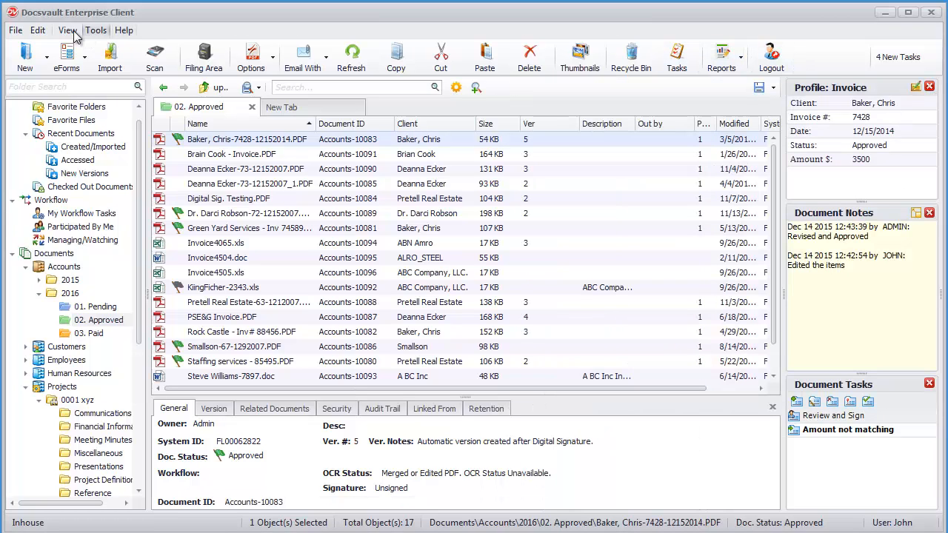
{"action": "left_click", "coordinate": [68, 31]}
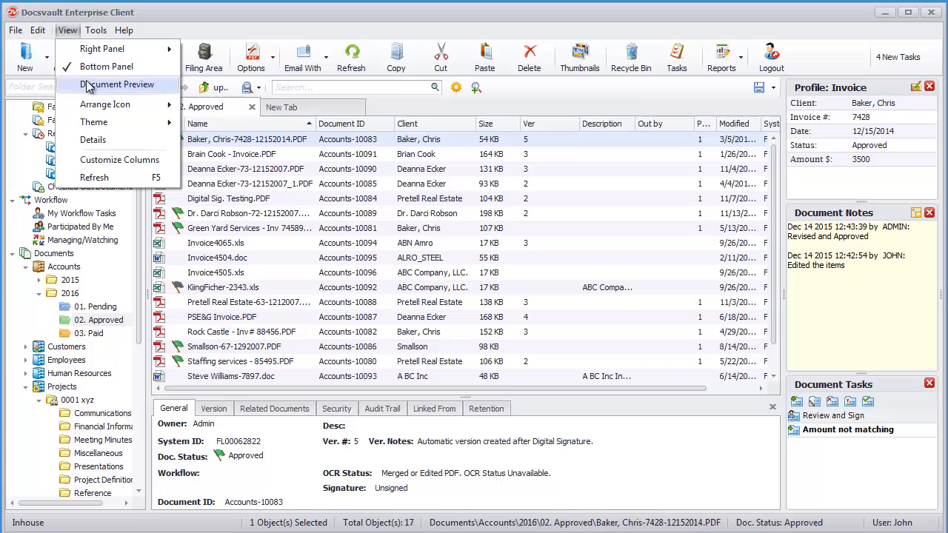
{"action": "left_click", "coordinate": [118, 83]}
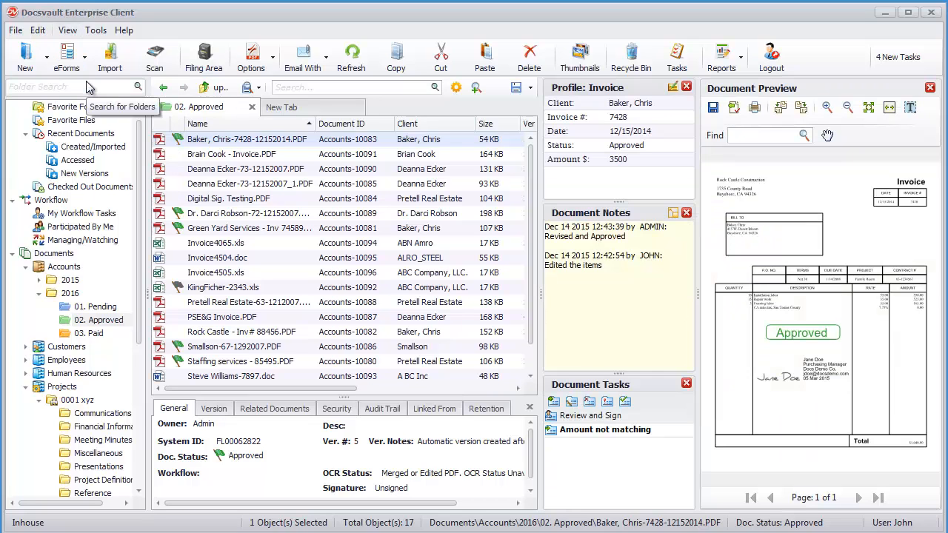